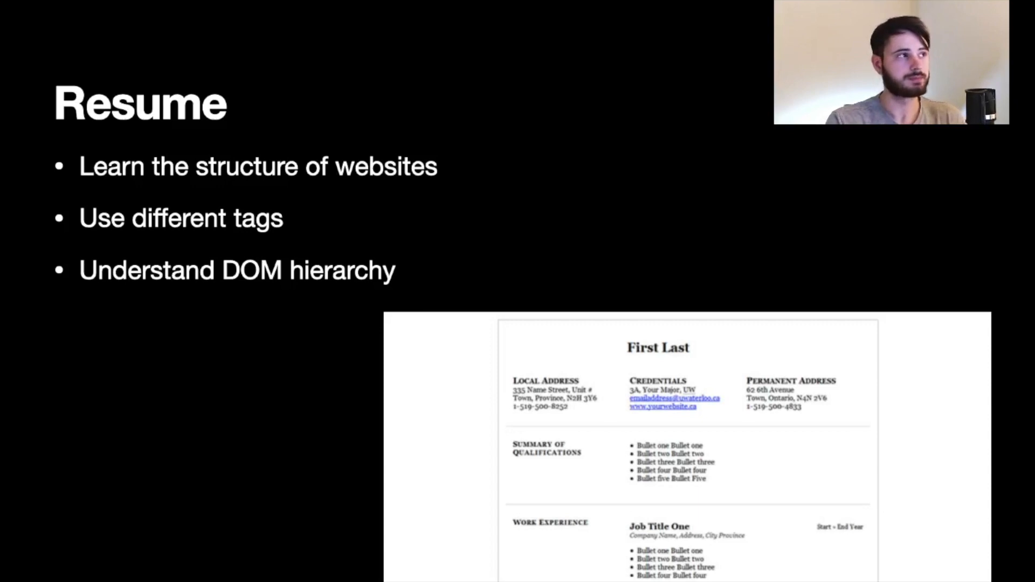
key("Right")
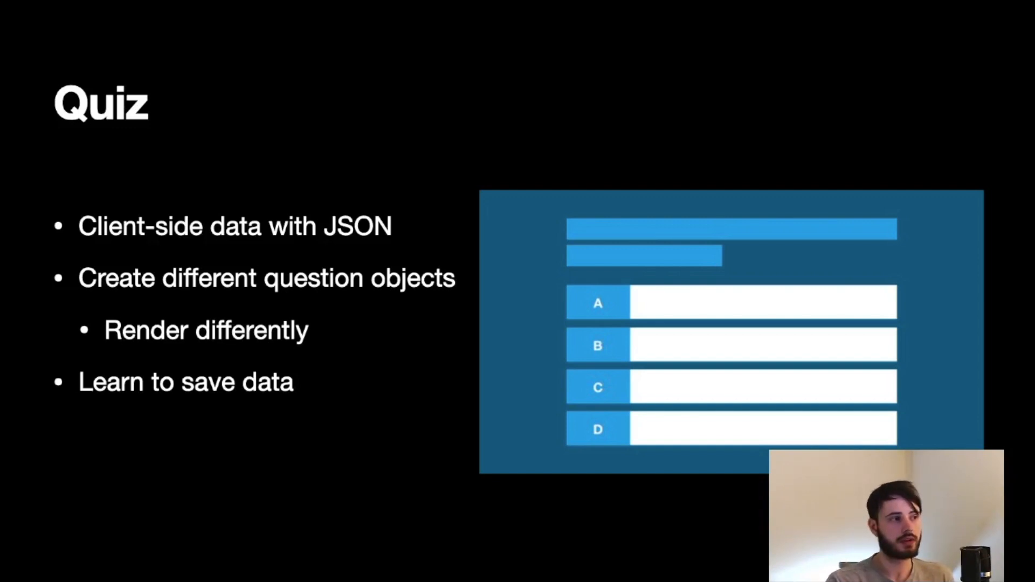
key("right")
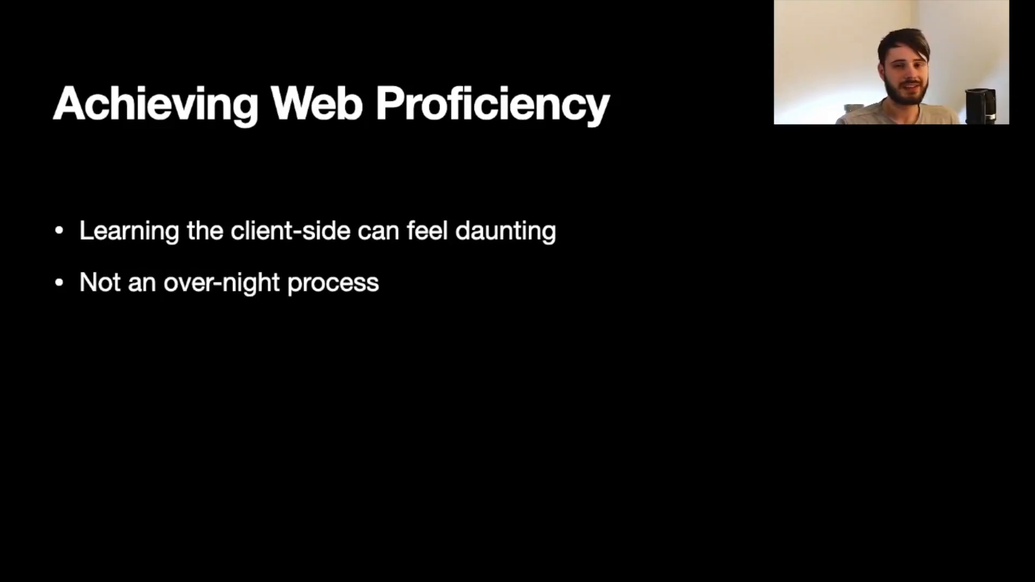
key("right")
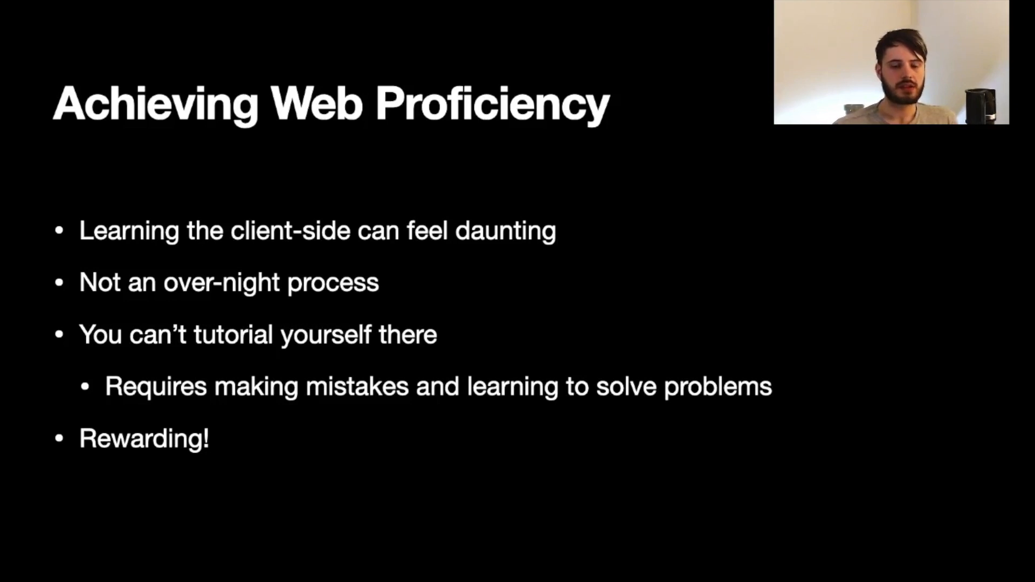